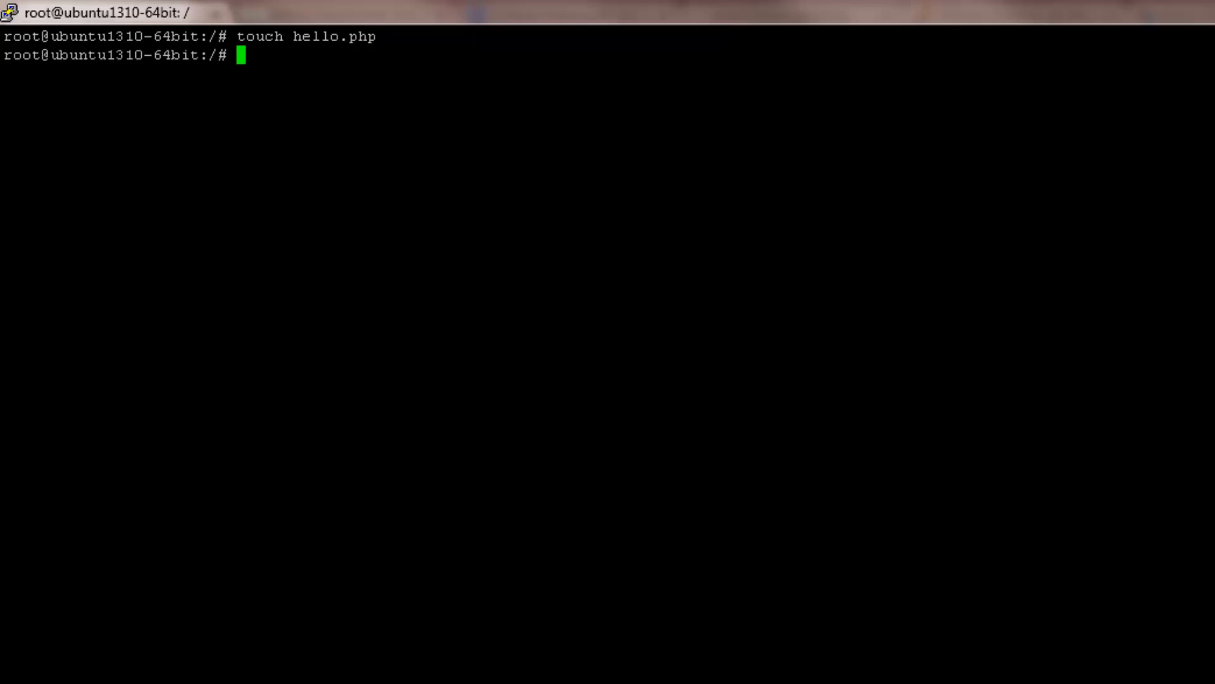
Step: Open hello.php in the nano editor
{"action": "type", "text": "nan"}
{"action": "type", "text": "<?php"}
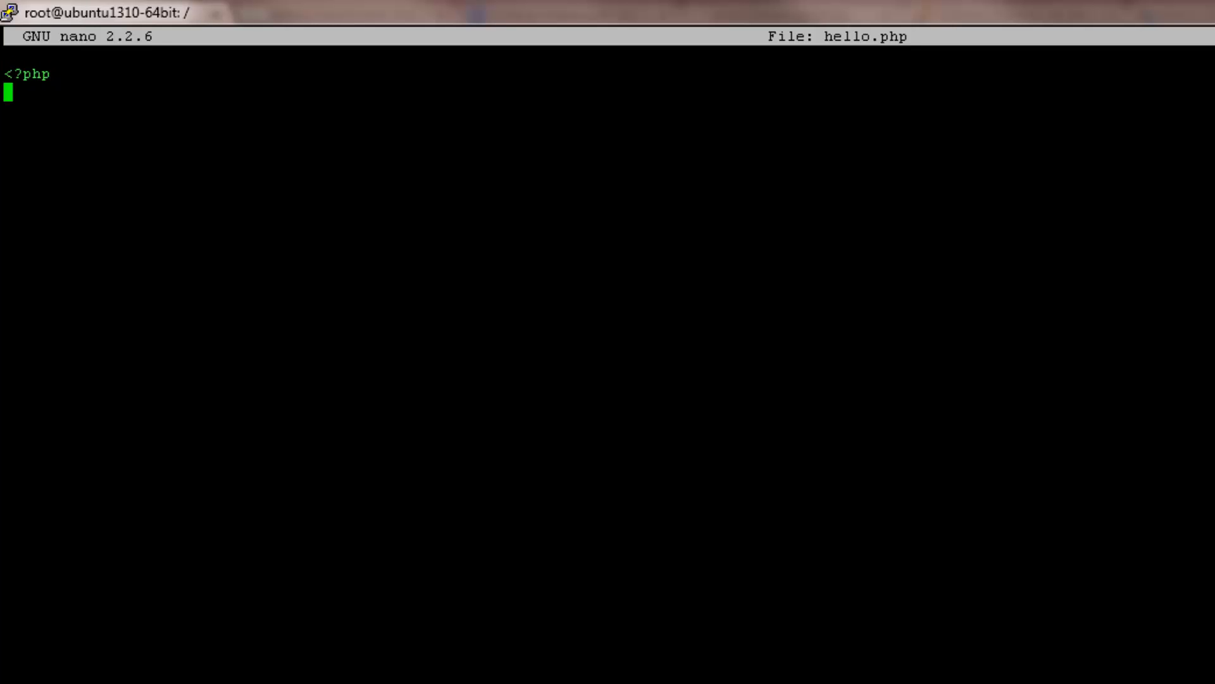
Step: Add echo "Hello world!"; and a closing ?> tag, then save and exit nano
{"action": "type", "text": "echo \""}
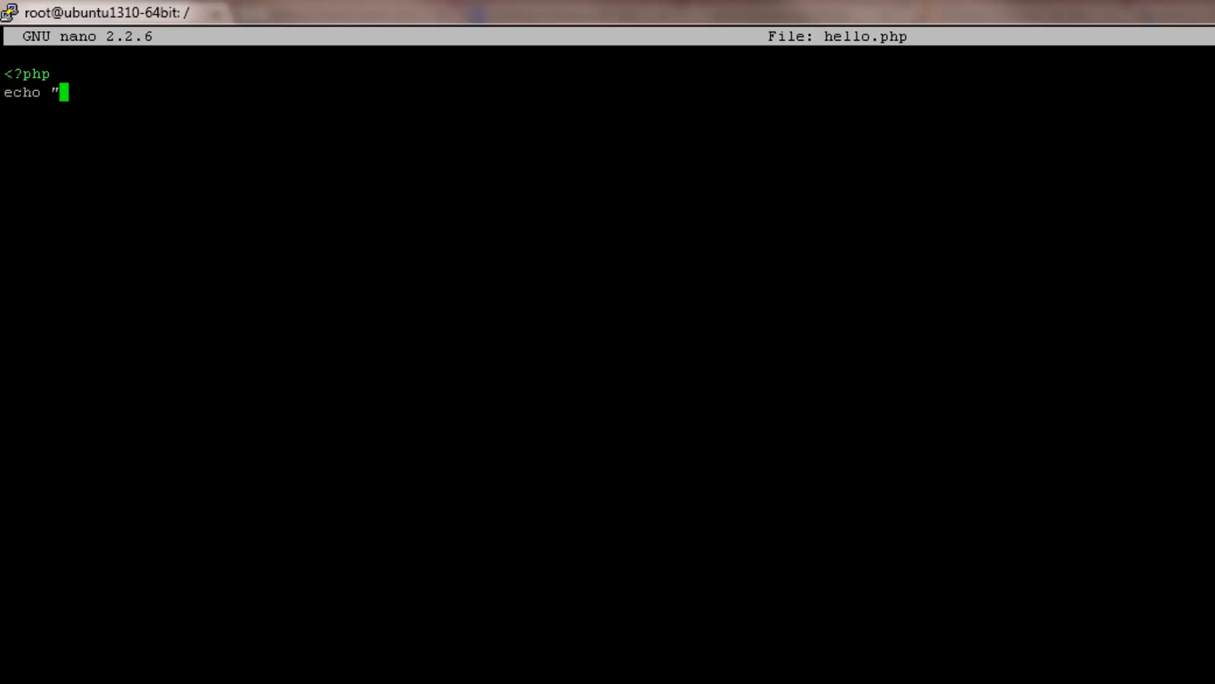
{"action": "type", "text": "Hello world"}
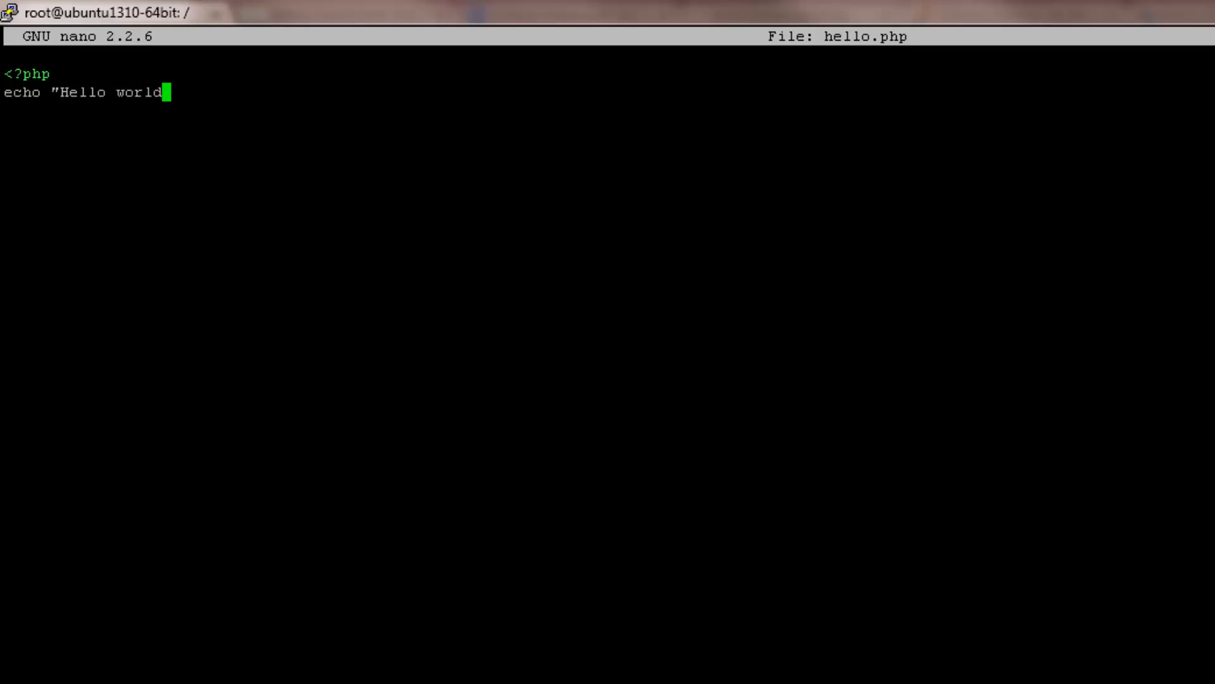
{"action": "type", "text": "!\";"}
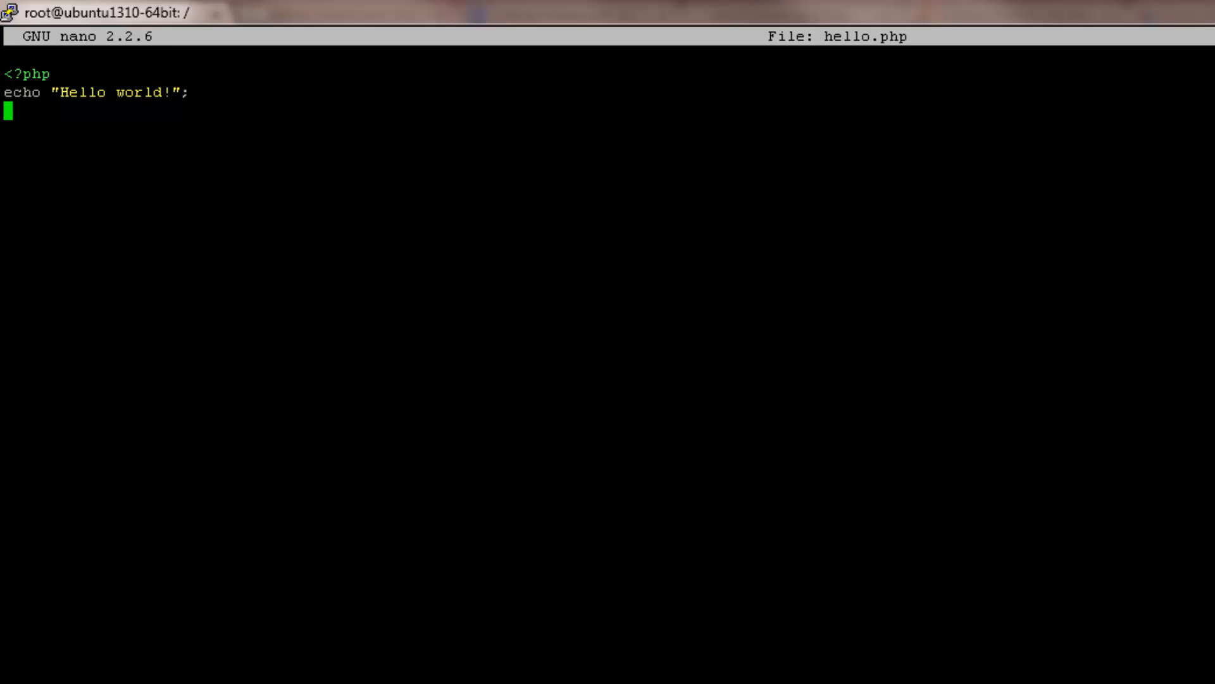
{"action": "type", "text": "?>"}
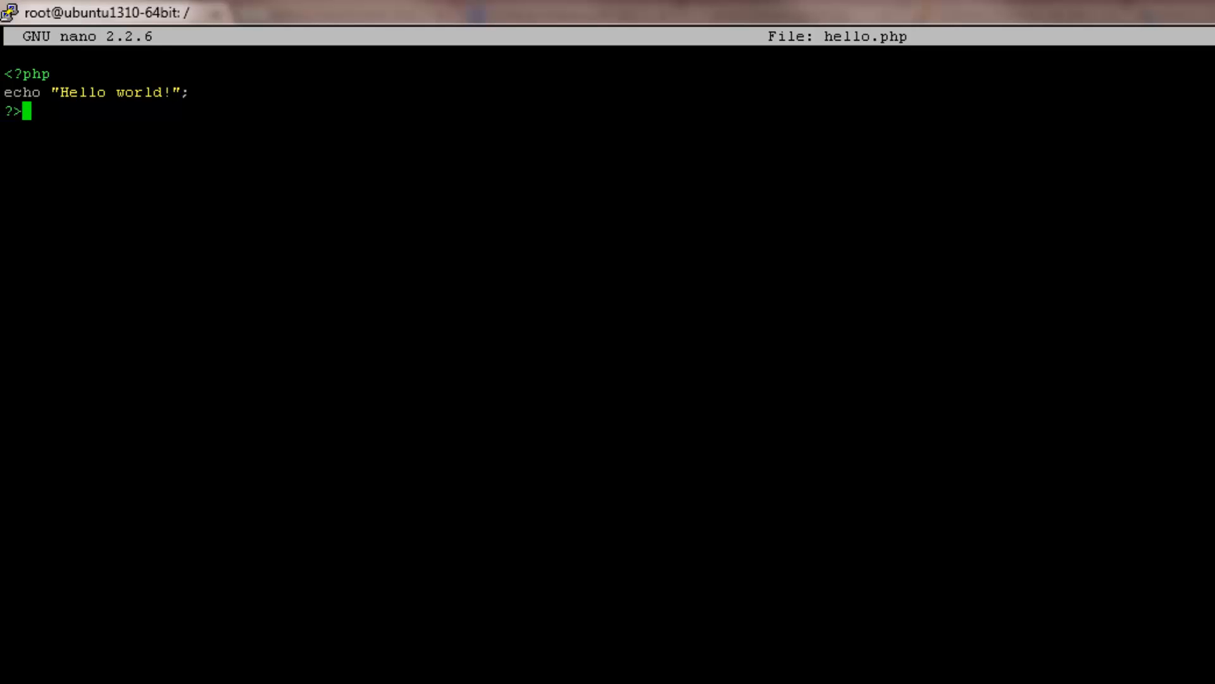
{"action": "key", "text": "ctrl+x"}
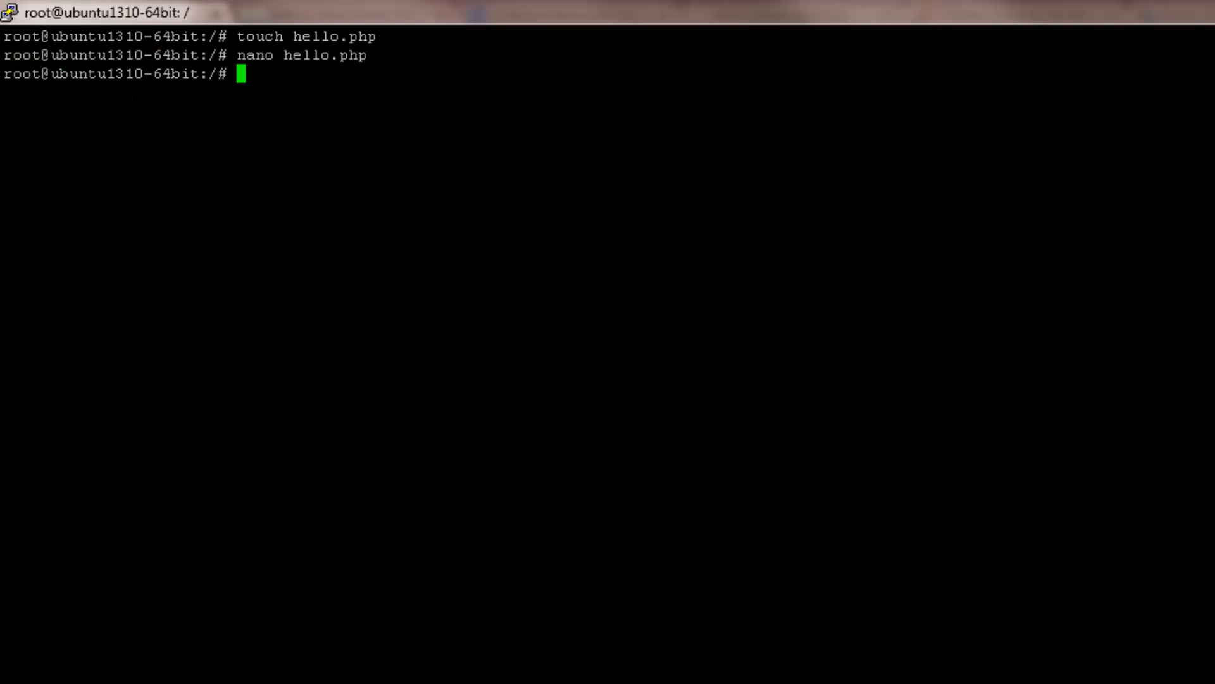
Step: Move hello.php into /var/www/ with mv
{"action": "type", "text": "mv"}
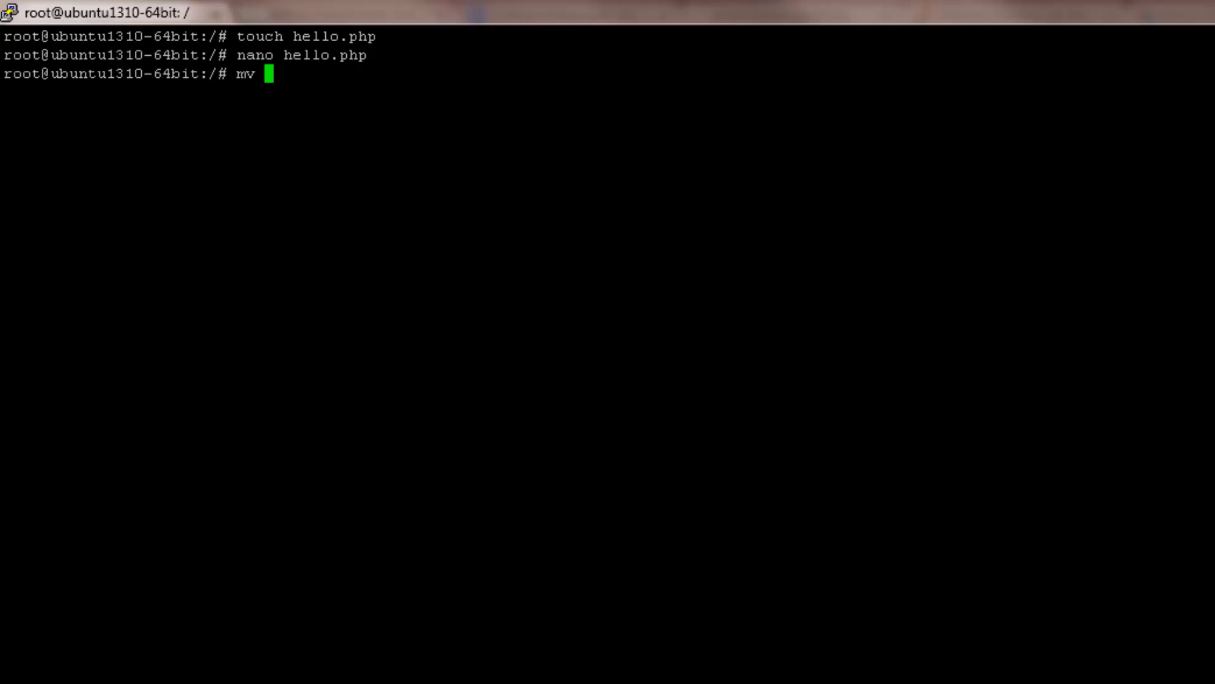
{"action": "type", "text": "hello.php"}
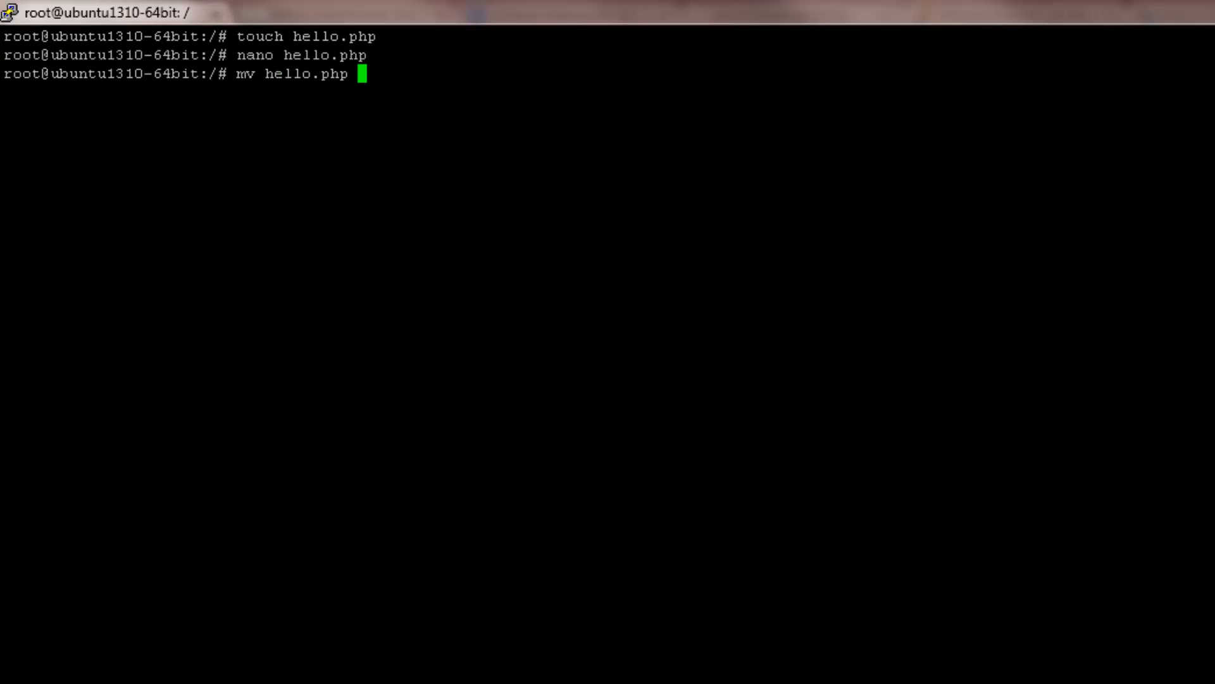
{"action": "type", "text": "/var/"}
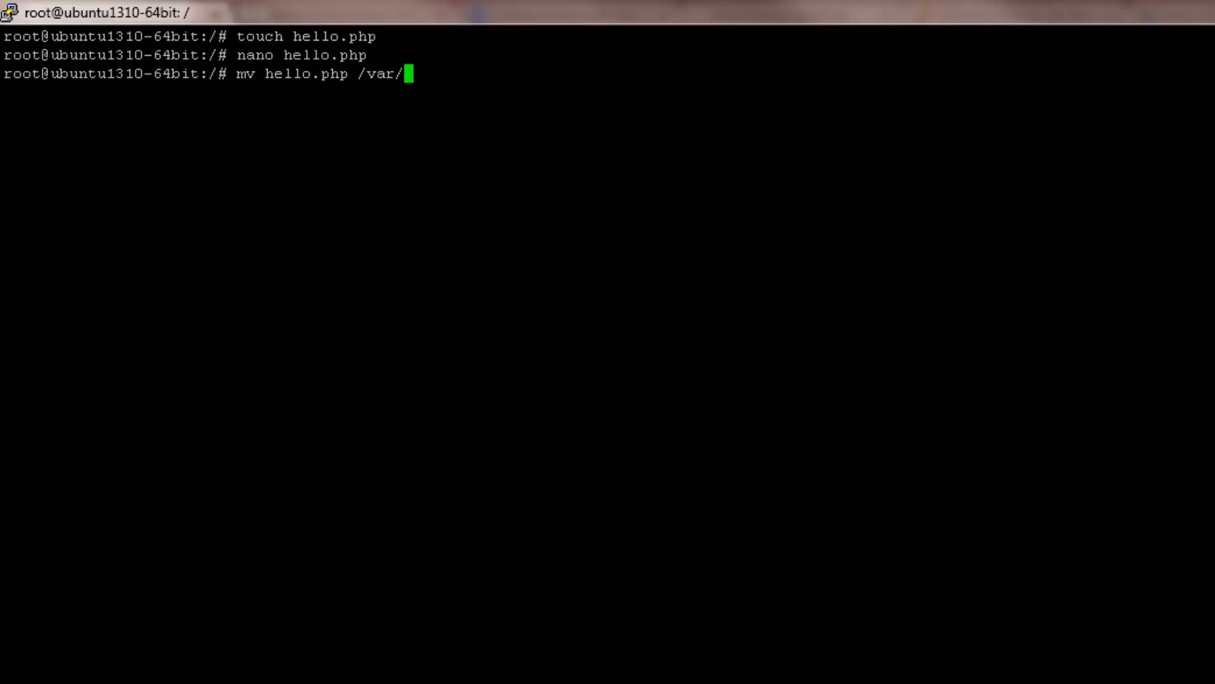
{"action": "type", "text": "www/"}
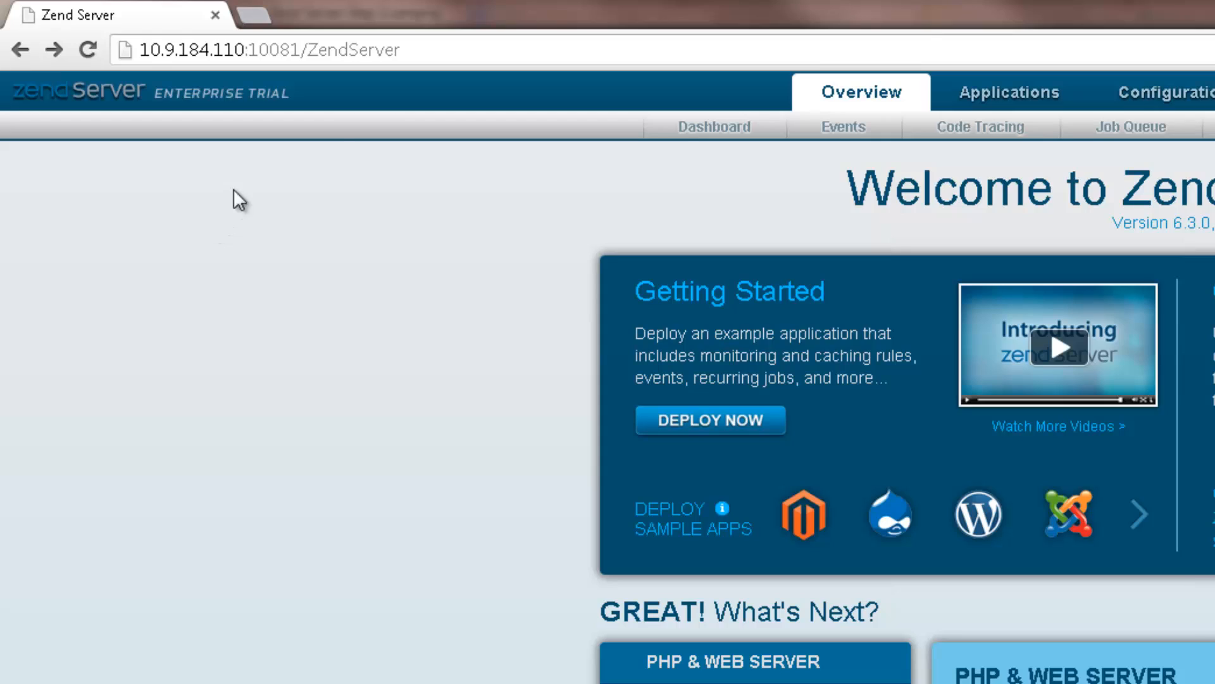
{"action": "left_click", "coordinate": [270, 50]}
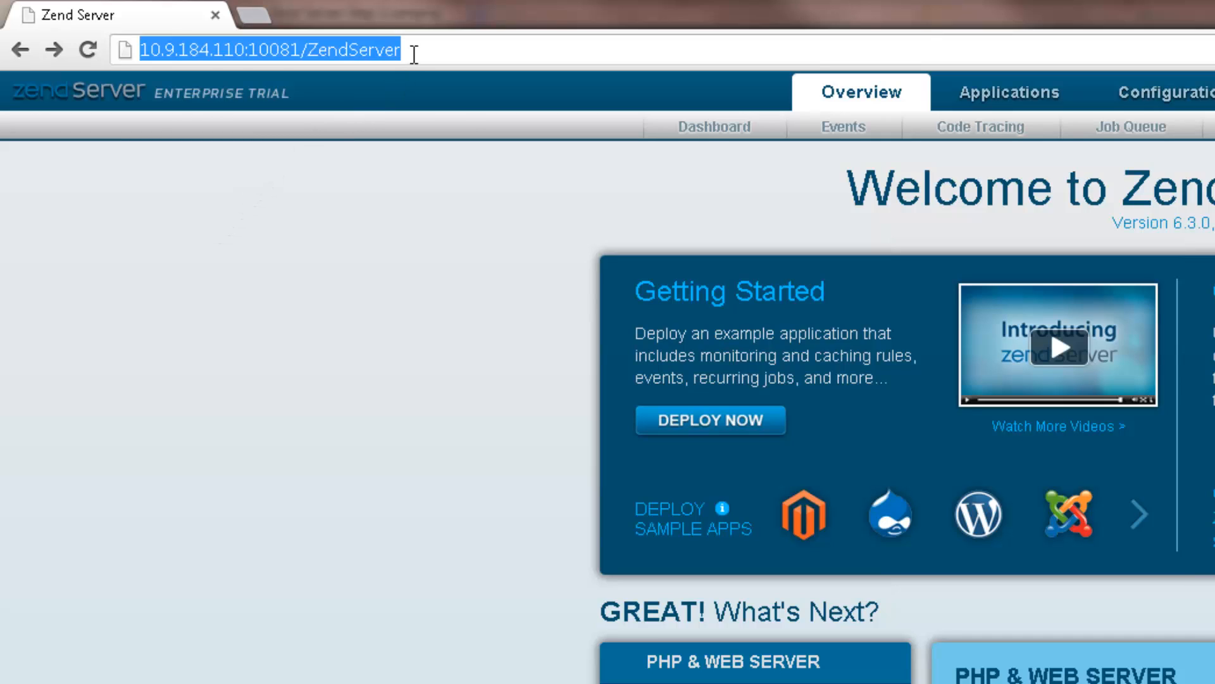